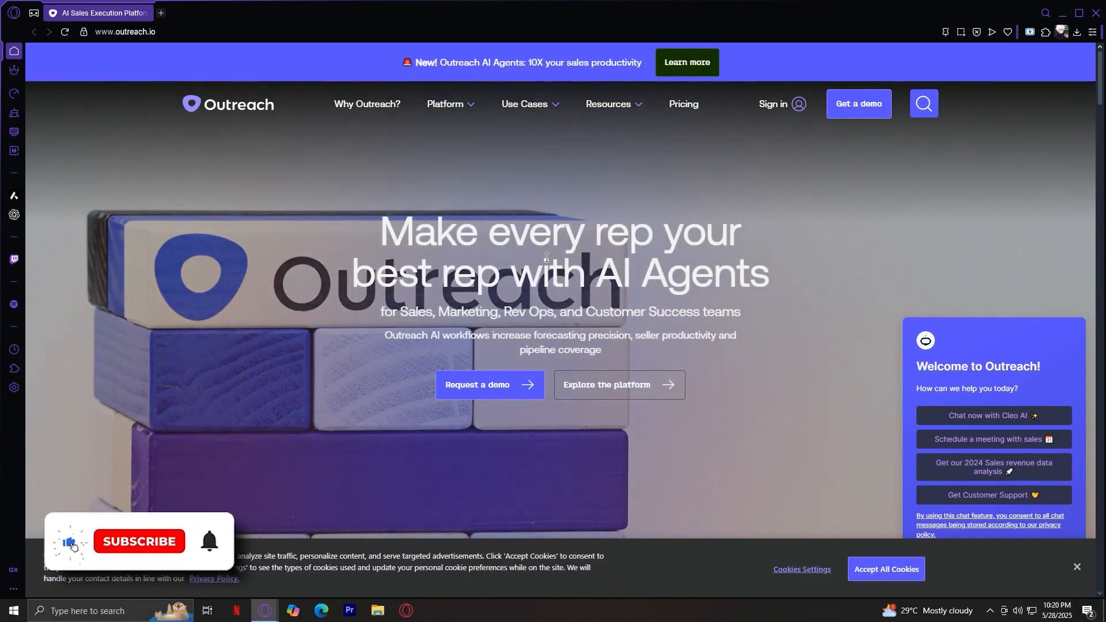
Step: Reveal the Resources dropdown listing the content library, customer stories, blog and support
{"action": "left_click", "coordinate": [138, 542]}
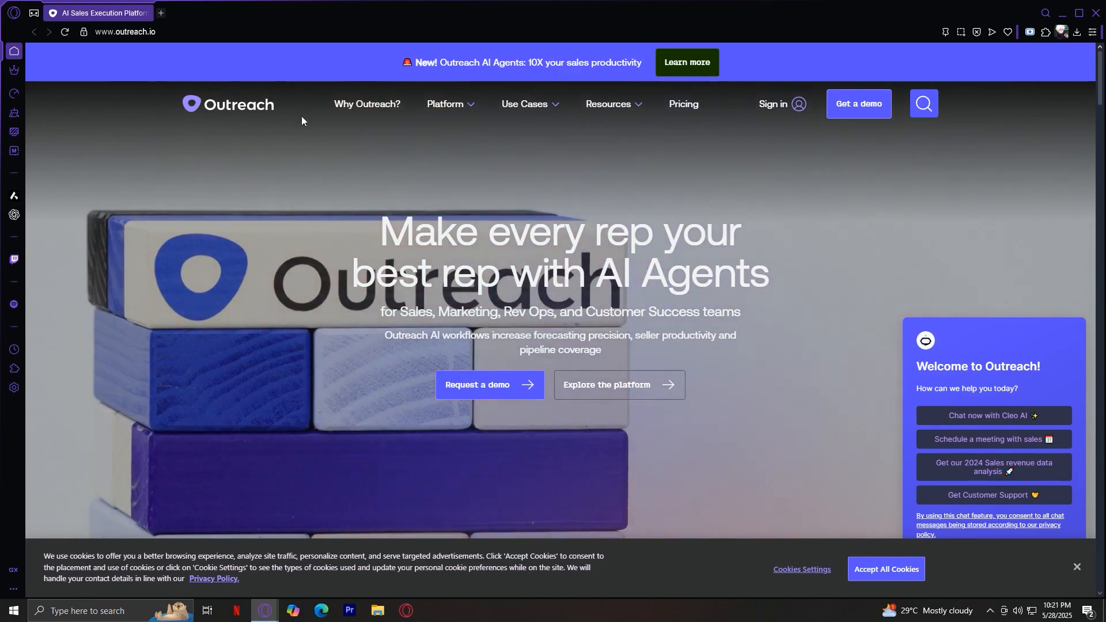
{"action": "mouse_move", "coordinate": [297, 304]}
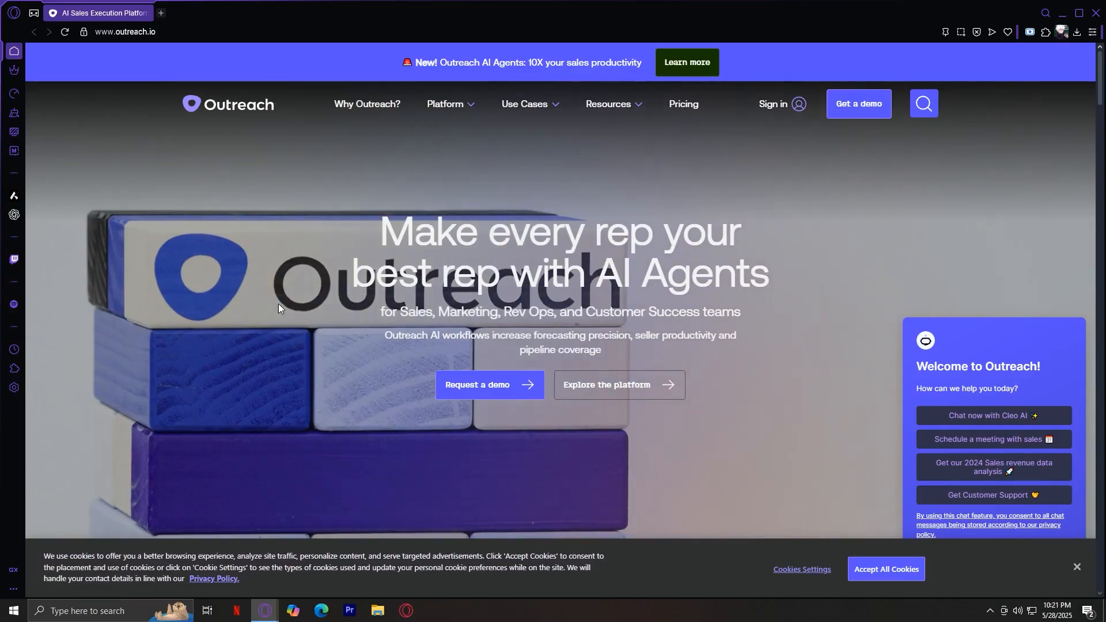
{"action": "mouse_move", "coordinate": [355, 110]}
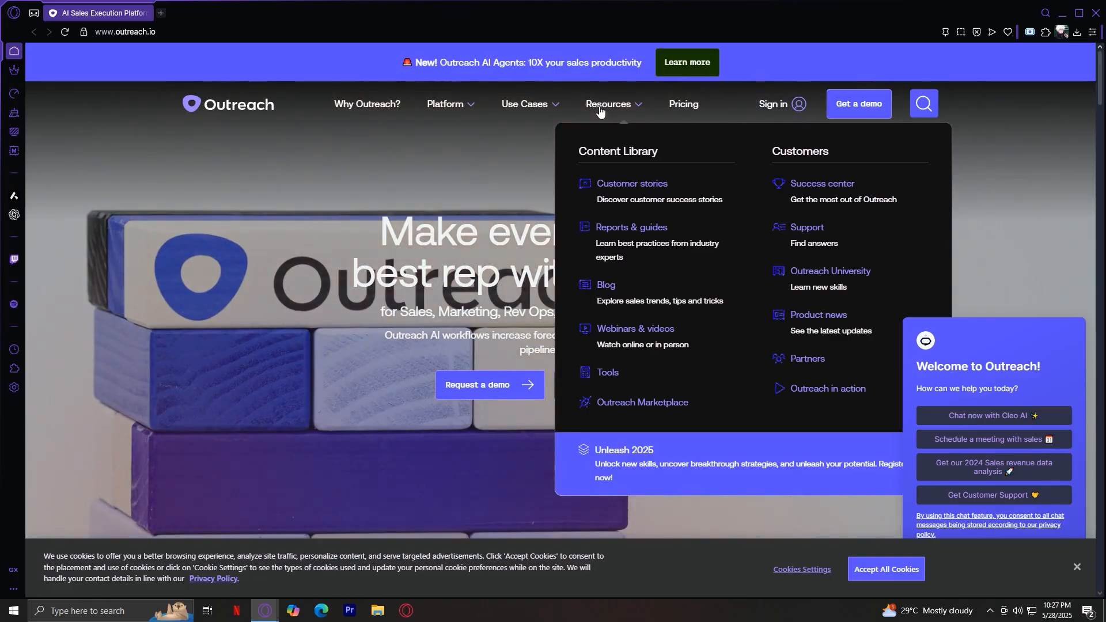
{"action": "mouse_move", "coordinate": [687, 105]}
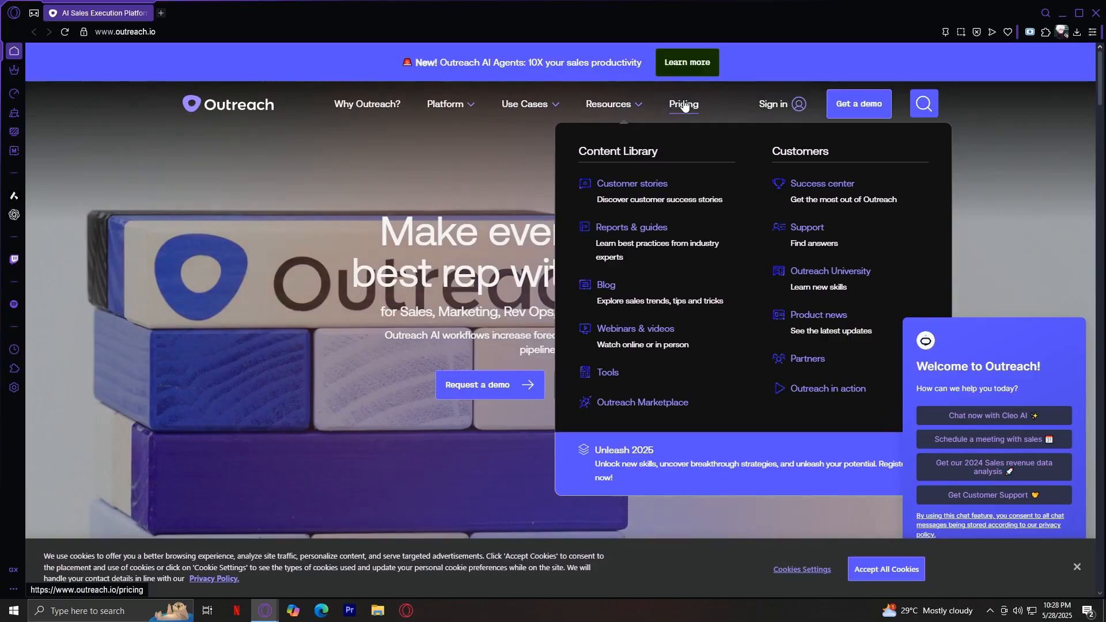
{"action": "mouse_move", "coordinate": [408, 201]}
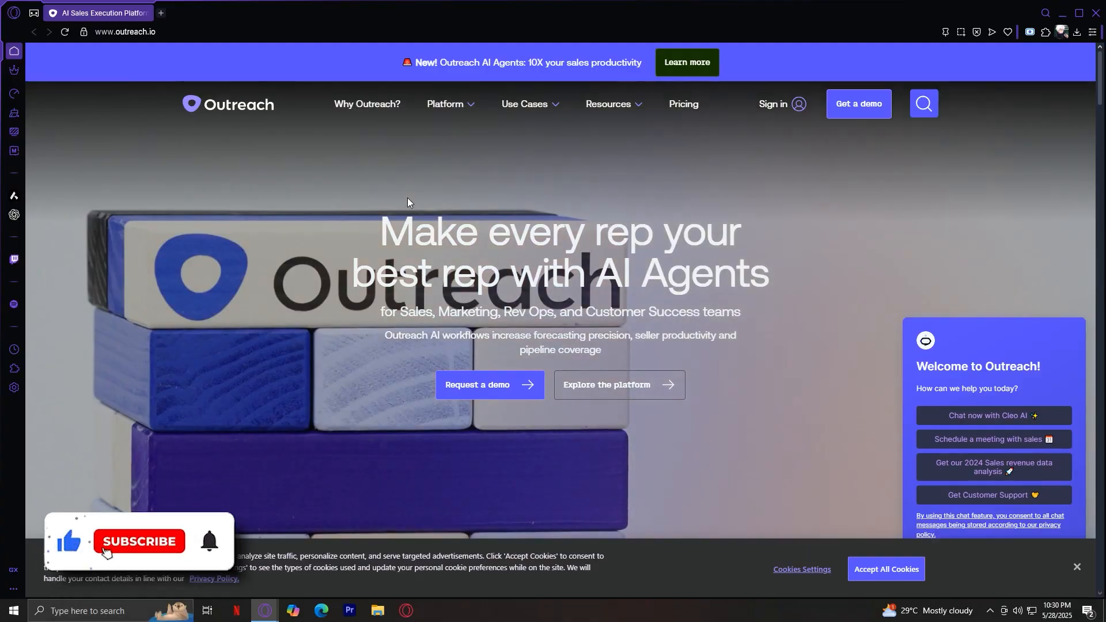
{"action": "left_click", "coordinate": [140, 541]}
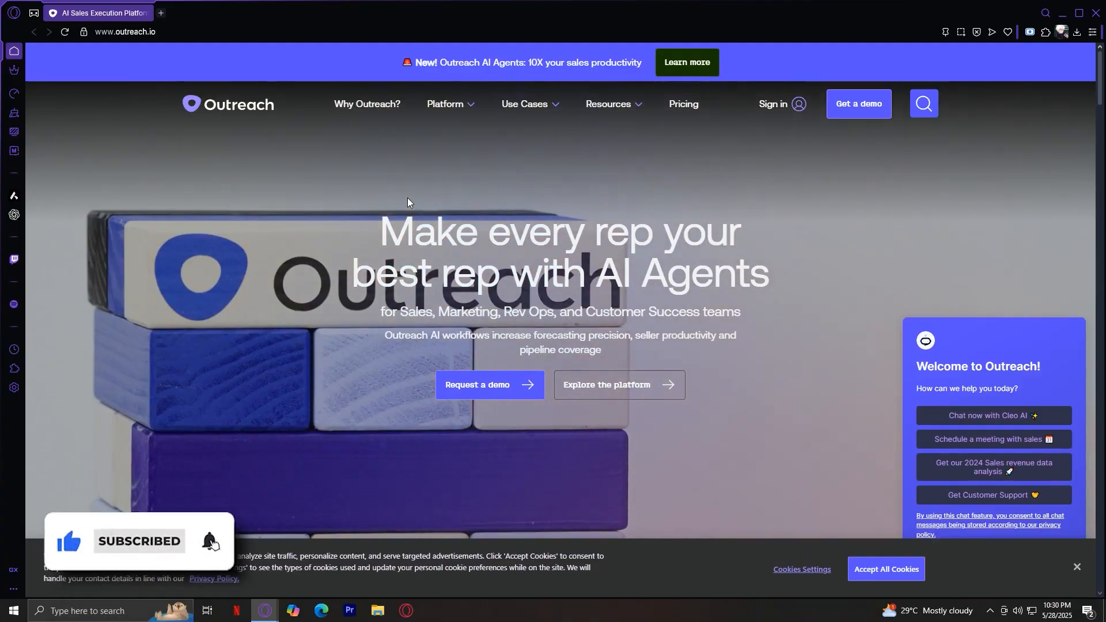